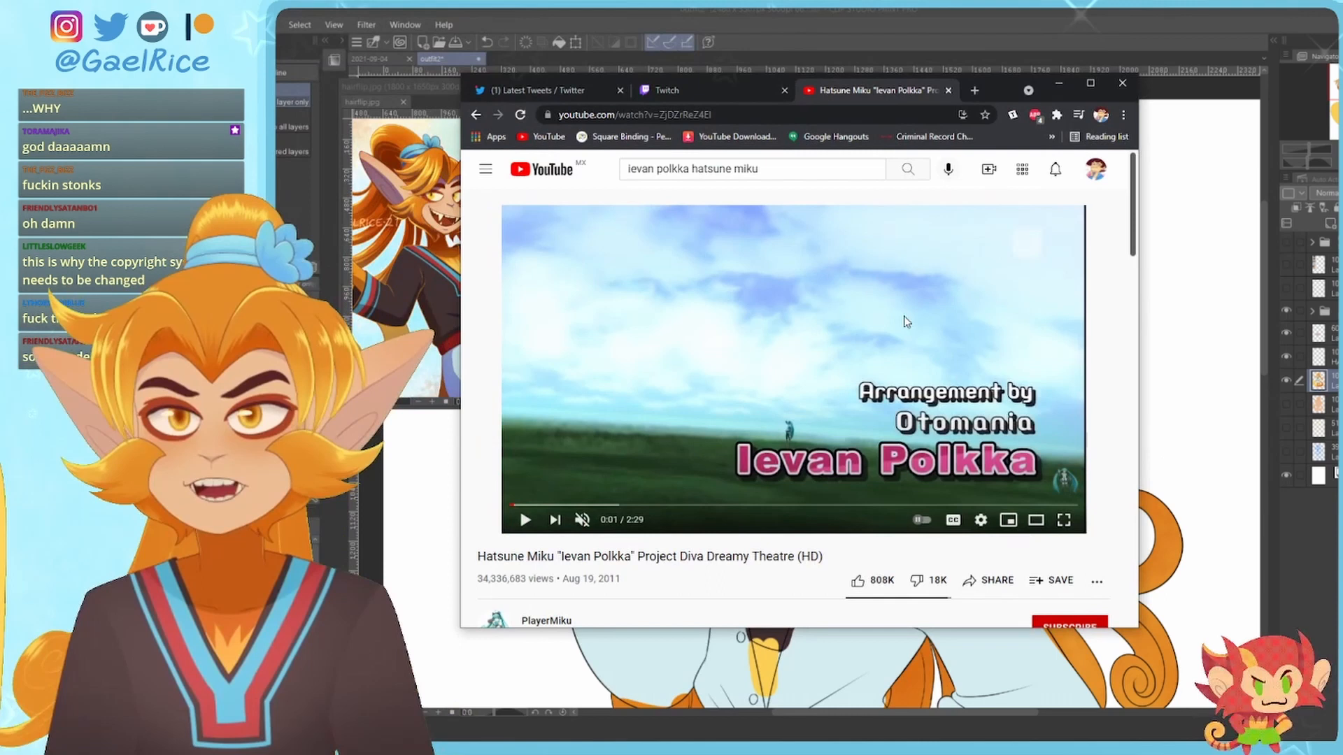
Expand the Ievan Polka description to show its credit: Sports Day (Everybody Move) by Busy Signal
scroll(down, 3)
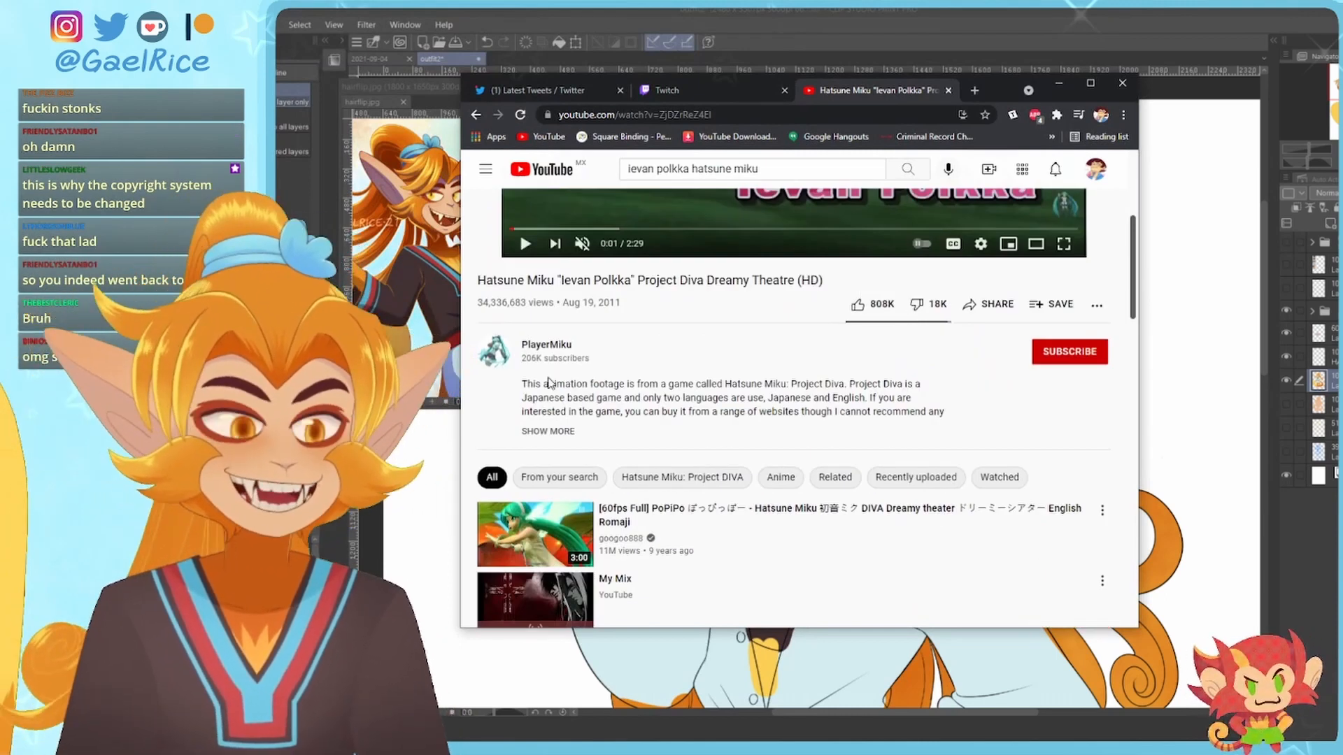
click(547, 431)
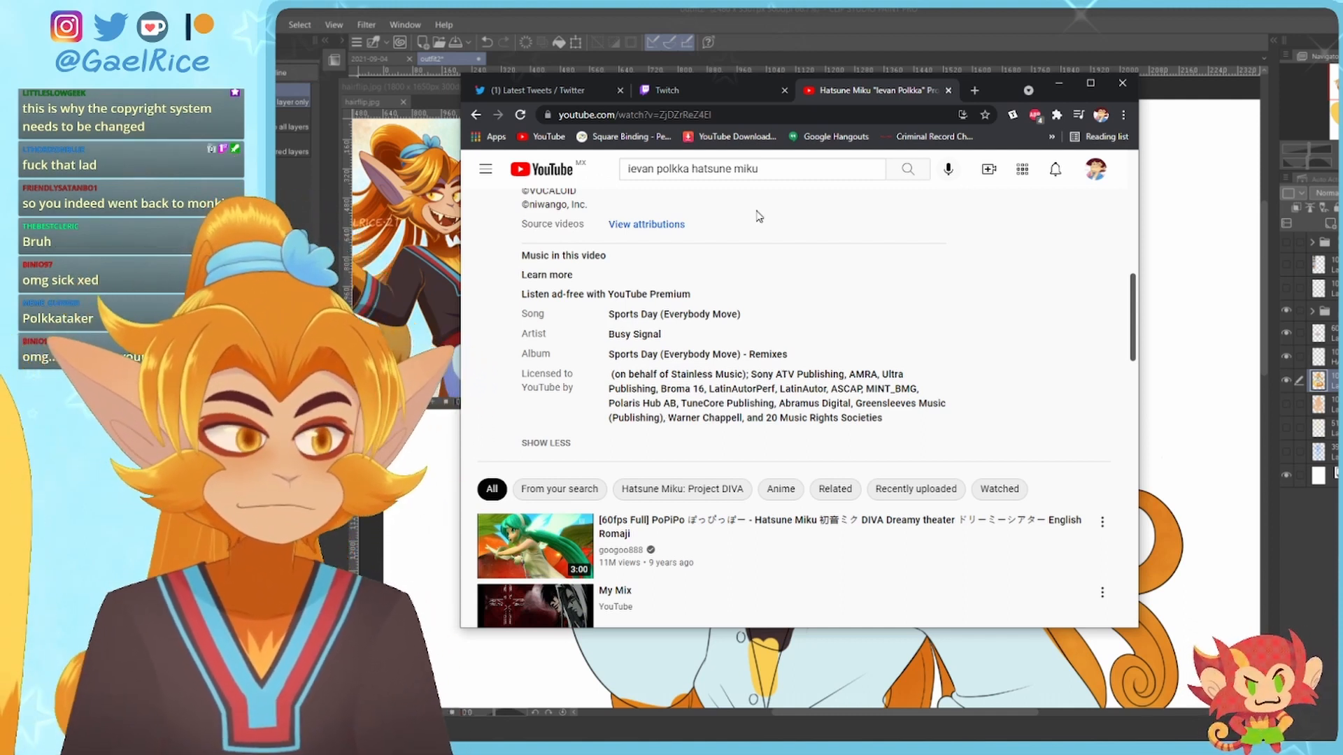
Search YouTube for 'sports day everybody move' via the suggestion
click(751, 169)
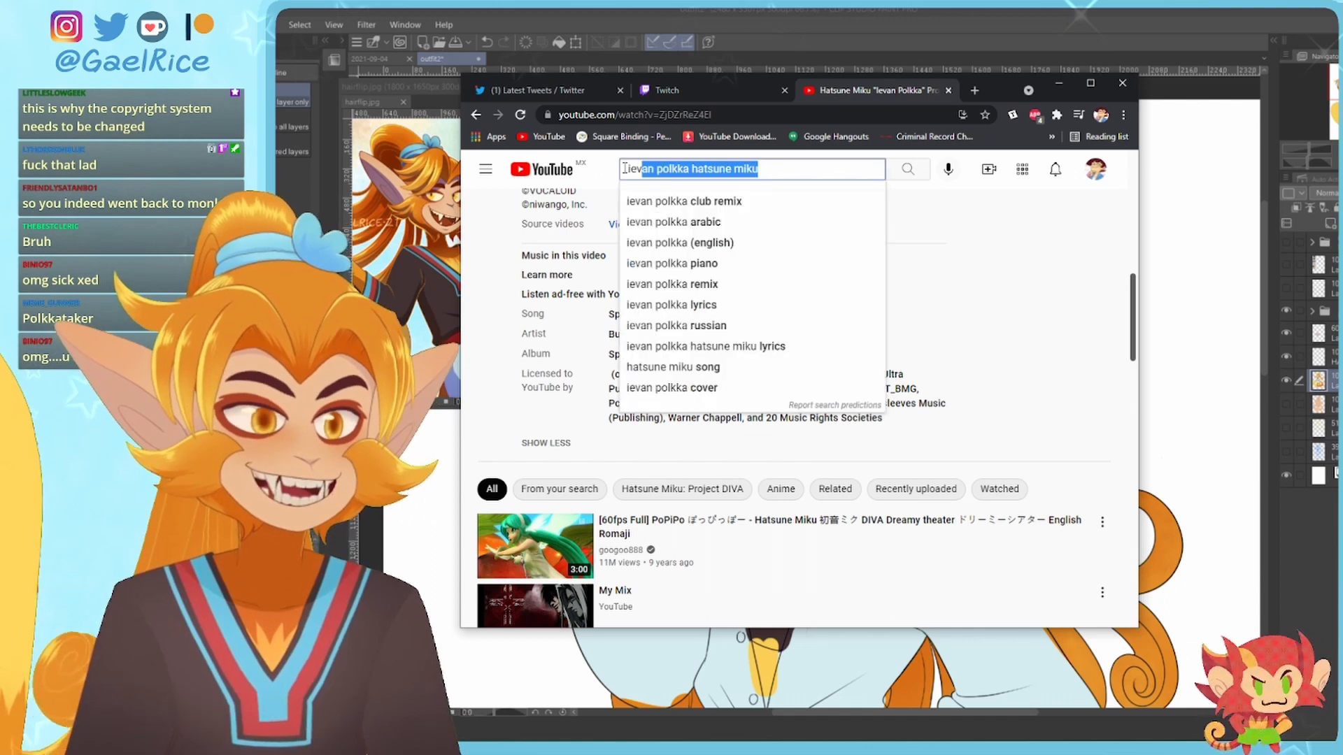
text(sporst da)
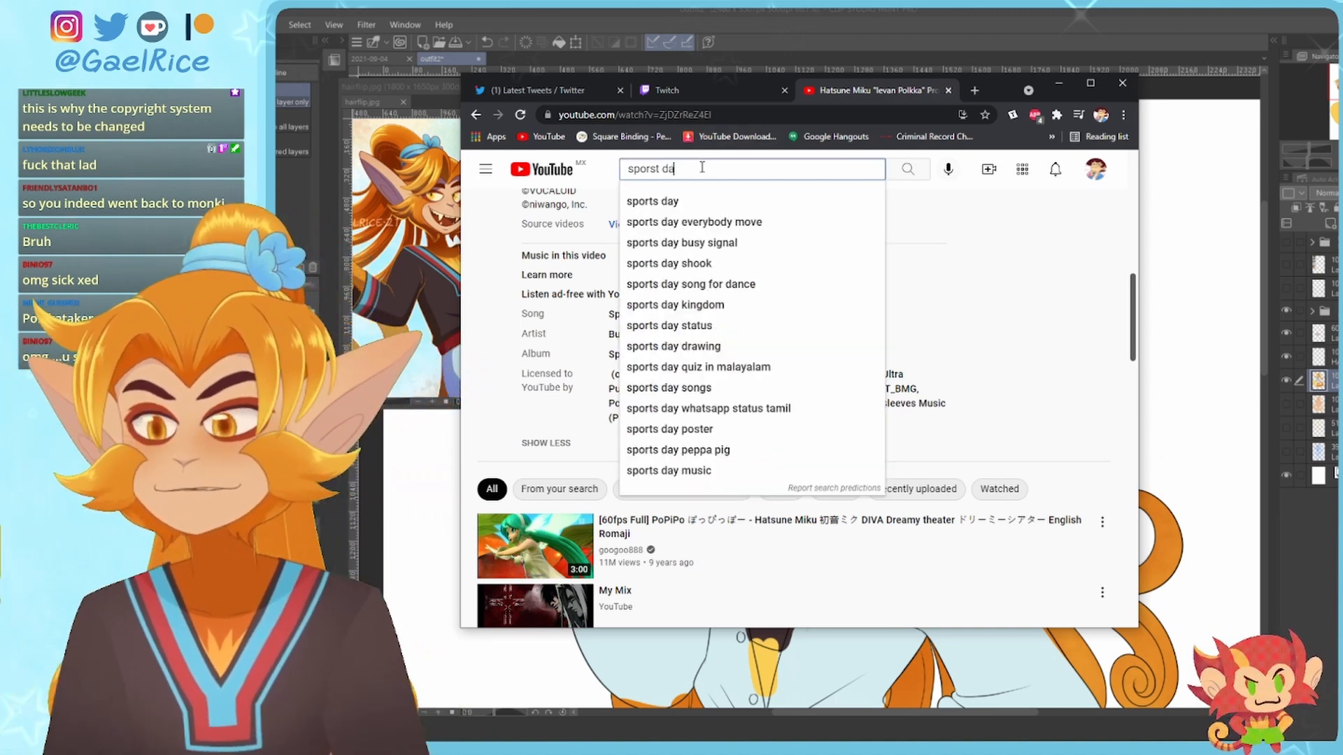
click(694, 223)
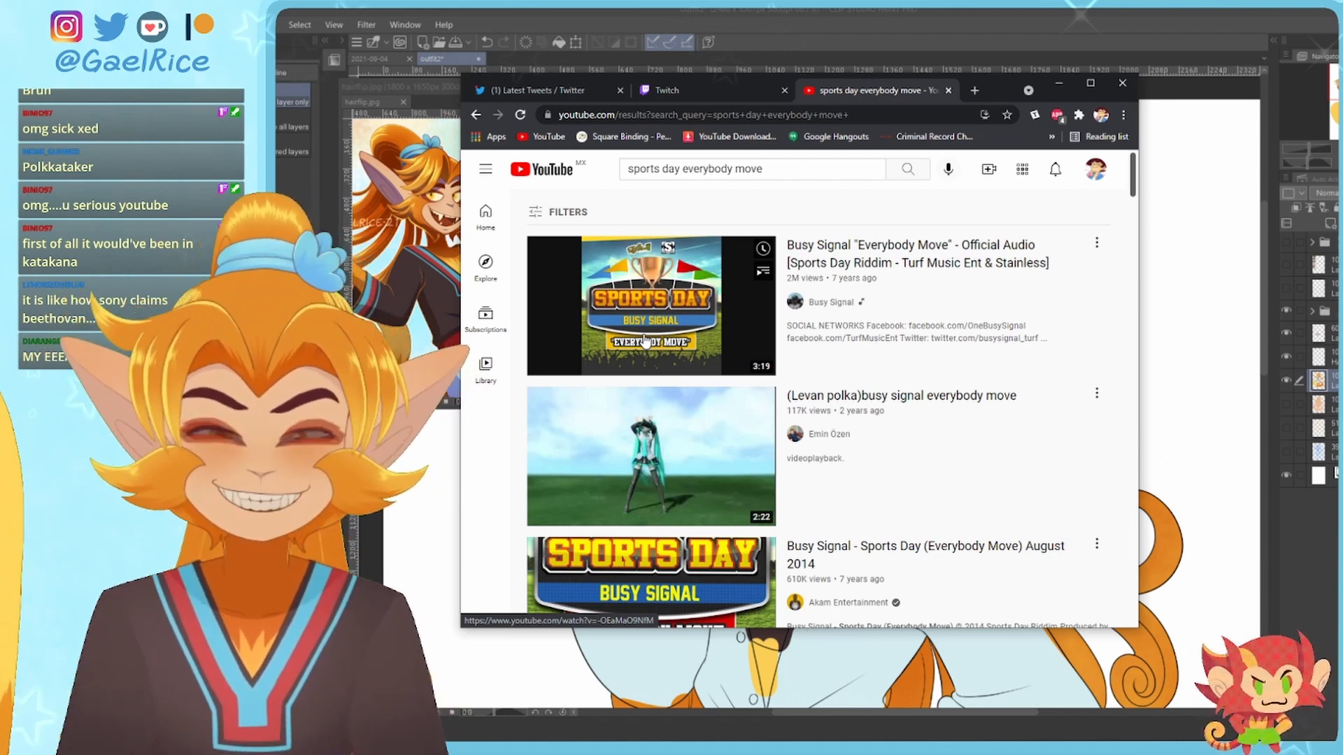
Open Busy Signal's Everybody Move official audio and read the expanded top copyright comment
click(650, 305)
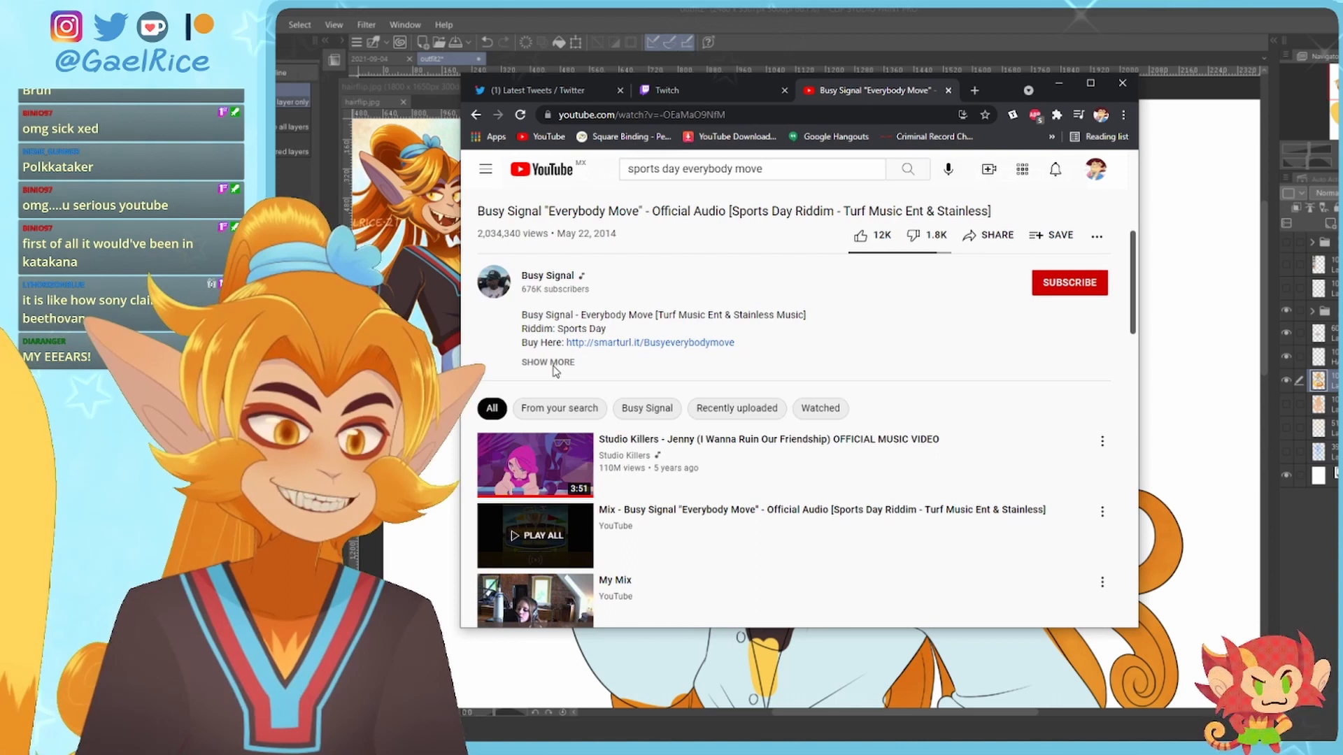
scroll(down, 3)
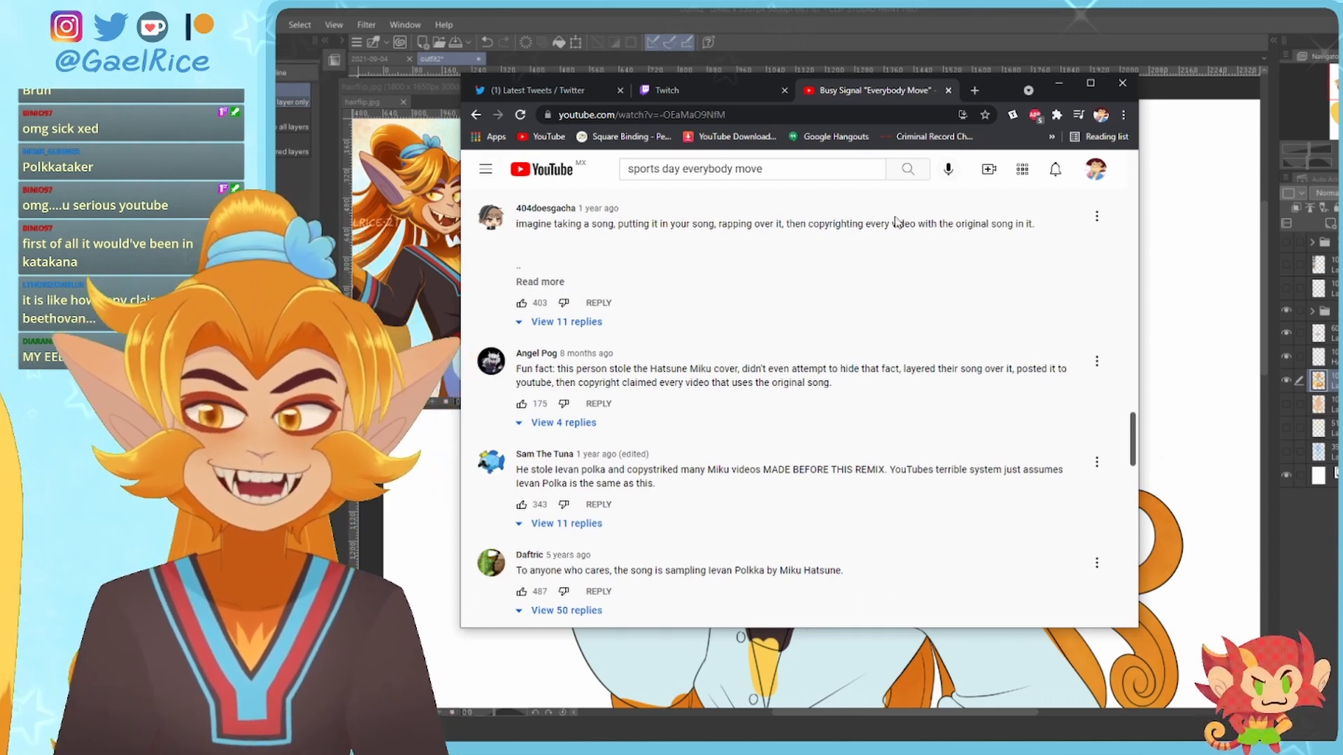
click(540, 281)
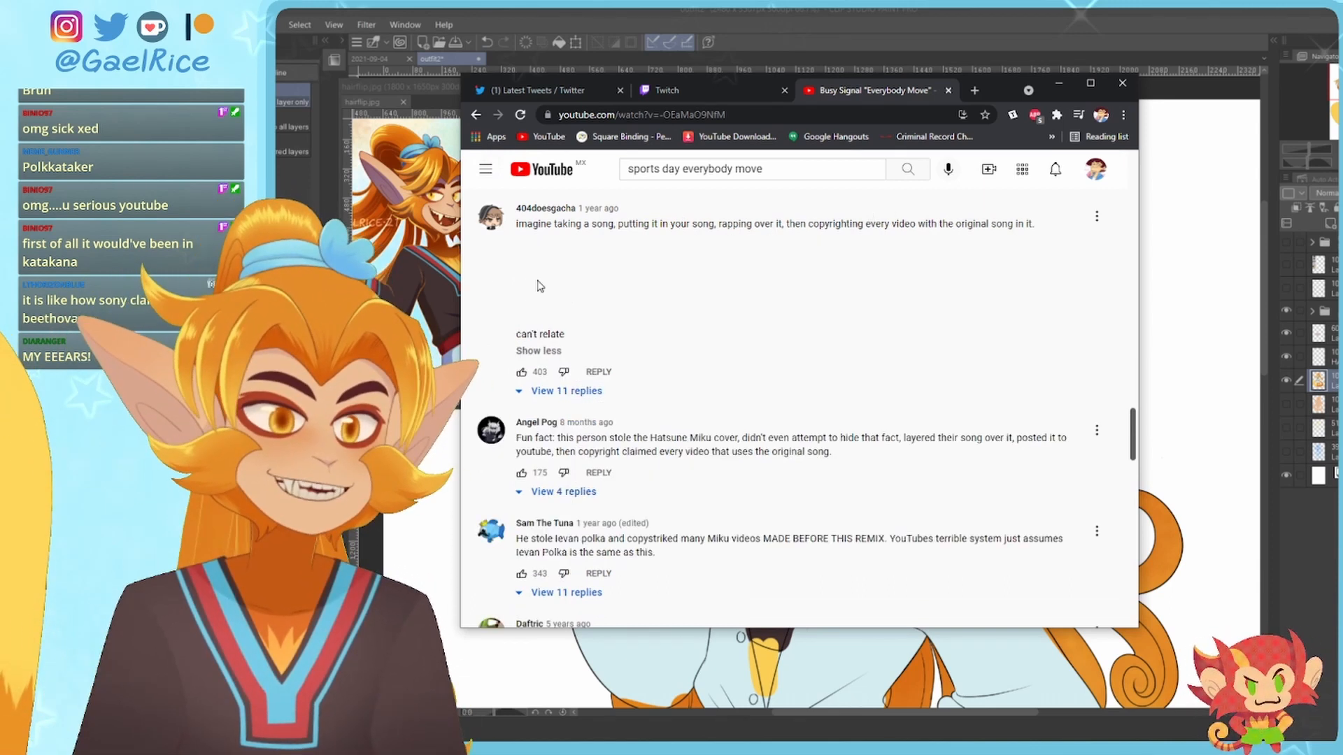
scroll(down, 3)
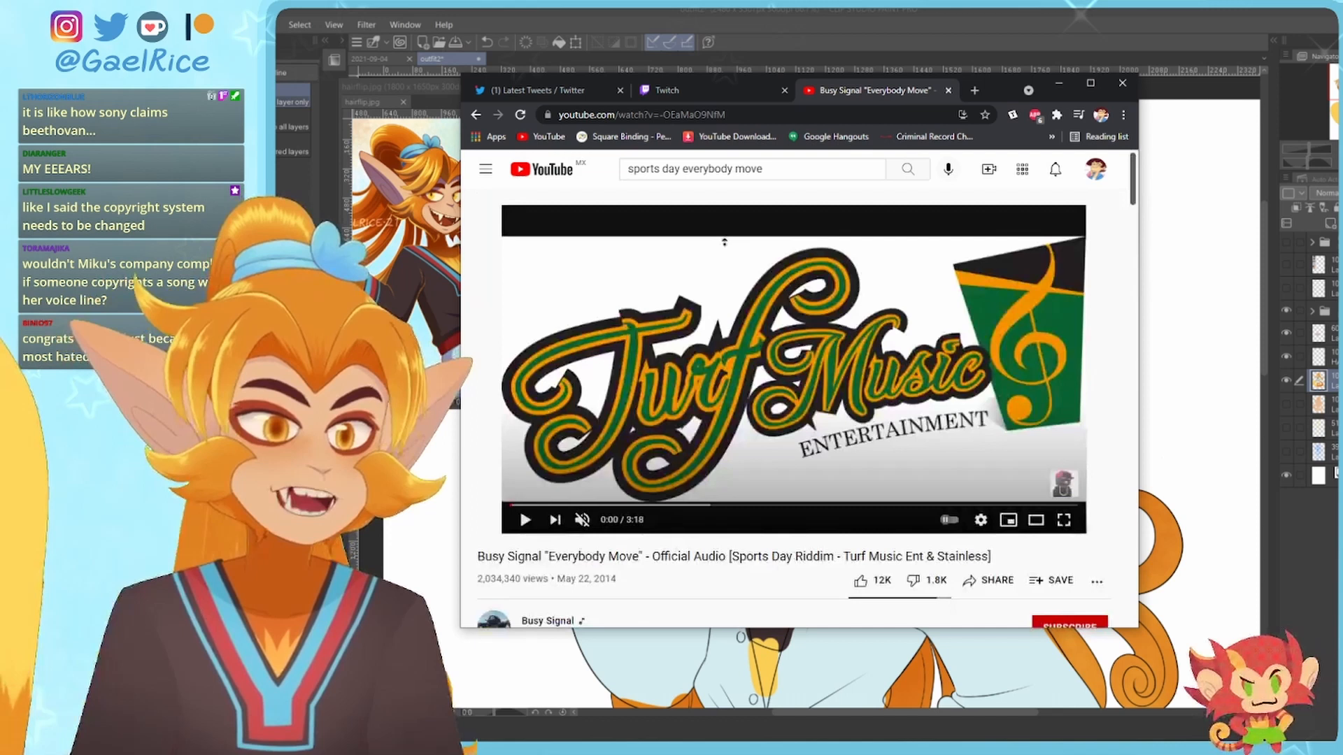
scroll(down, 3)
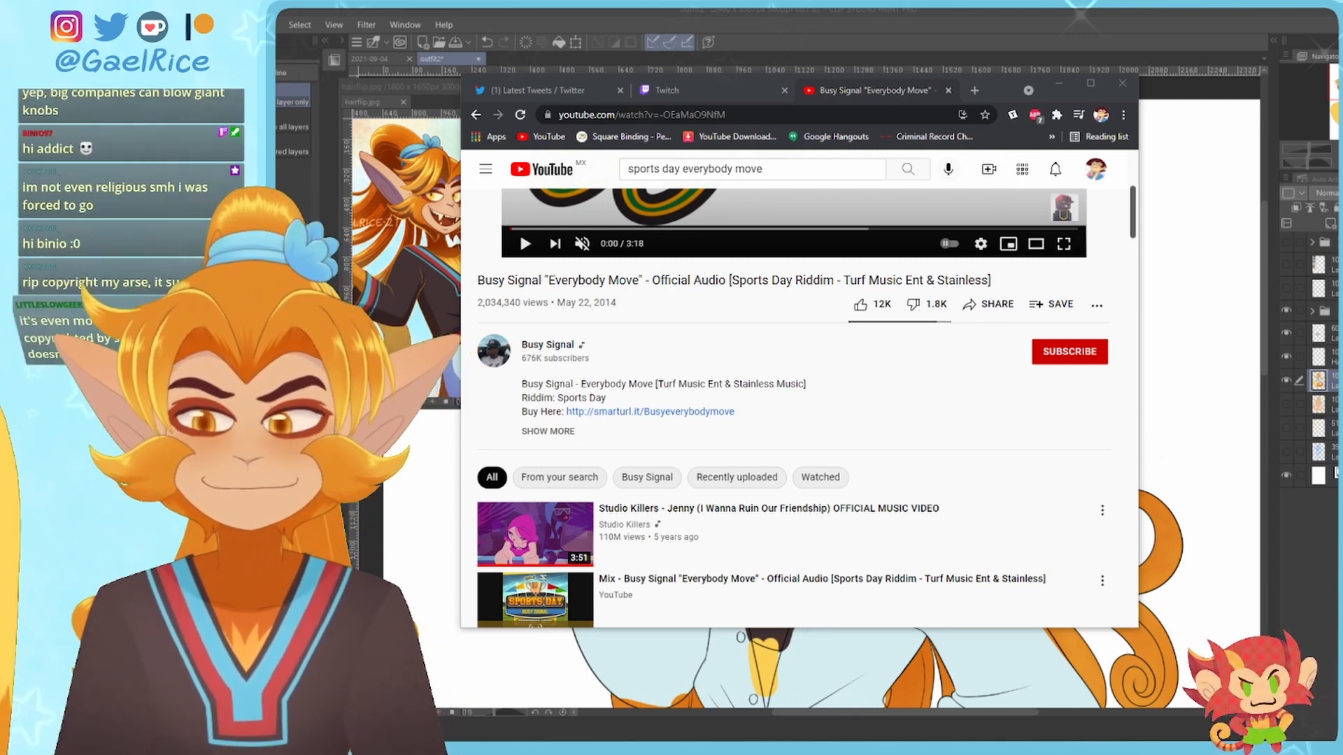
scroll(down, 3)
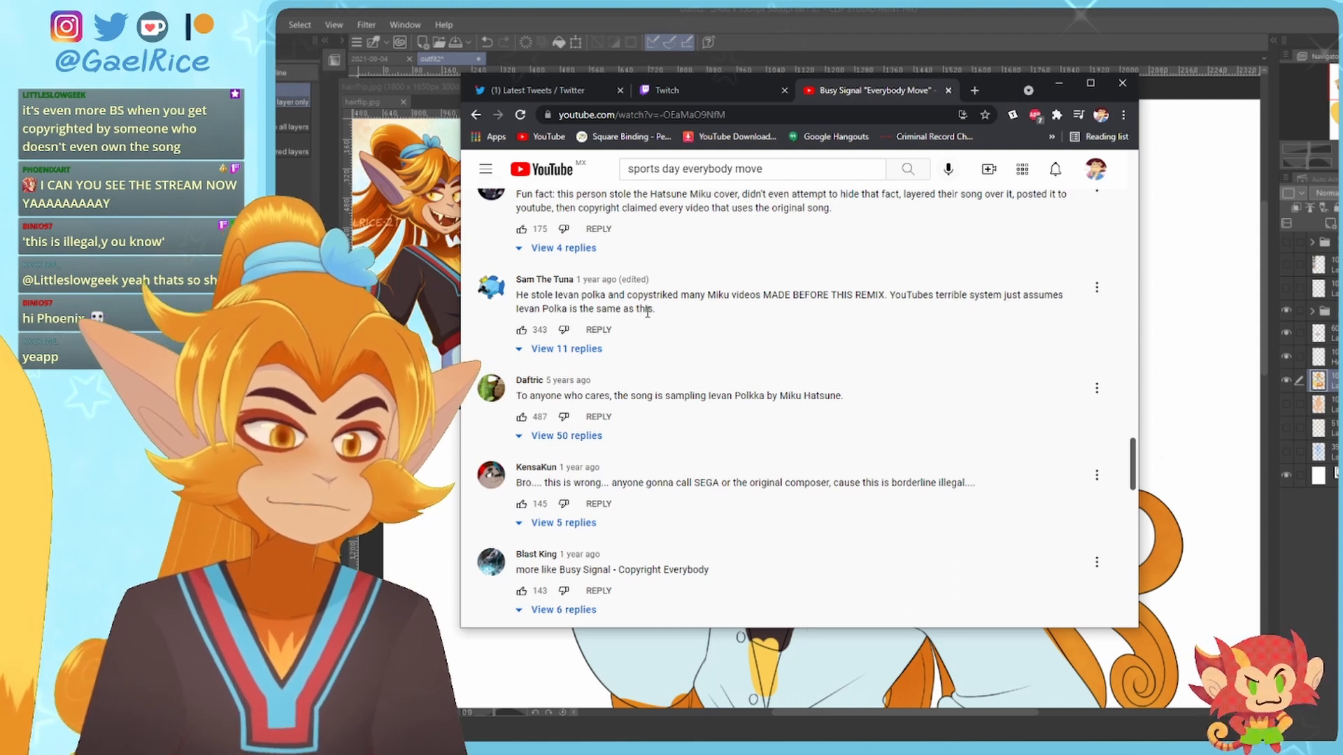
scroll(down, 3)
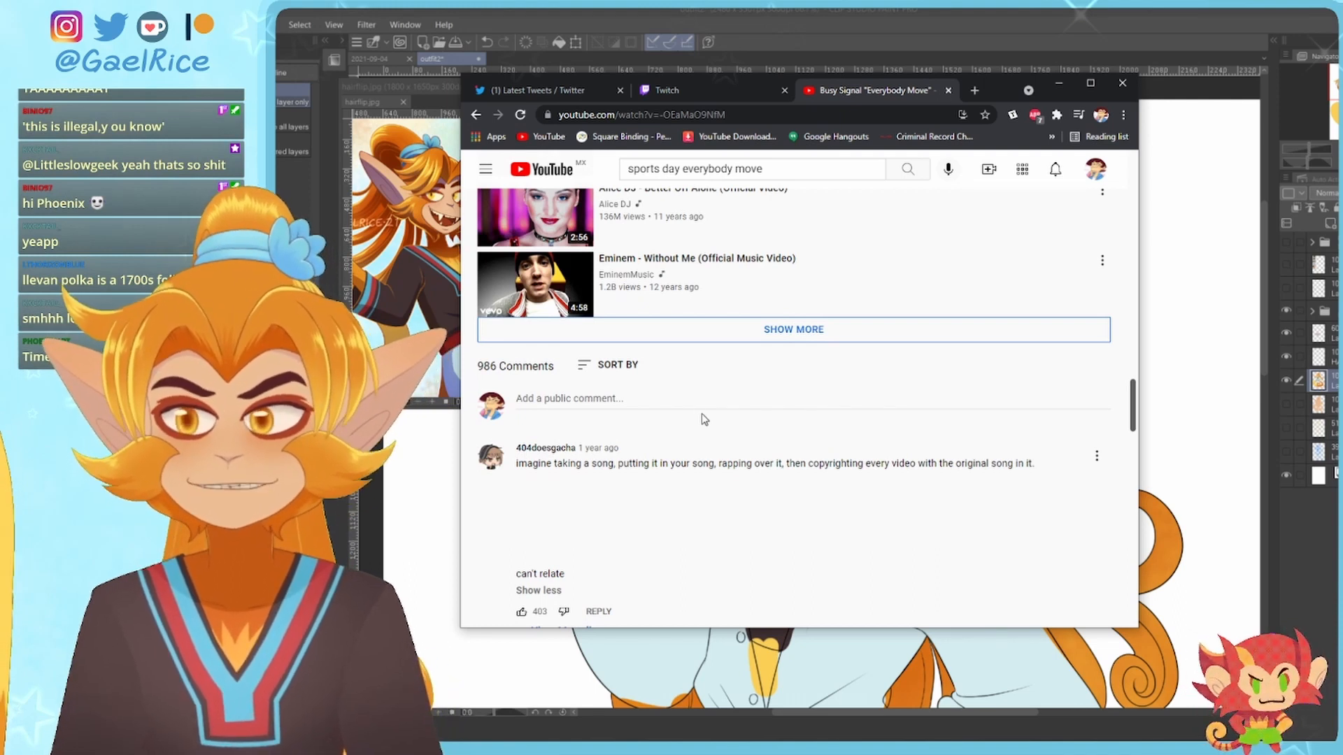
scroll(down, 3)
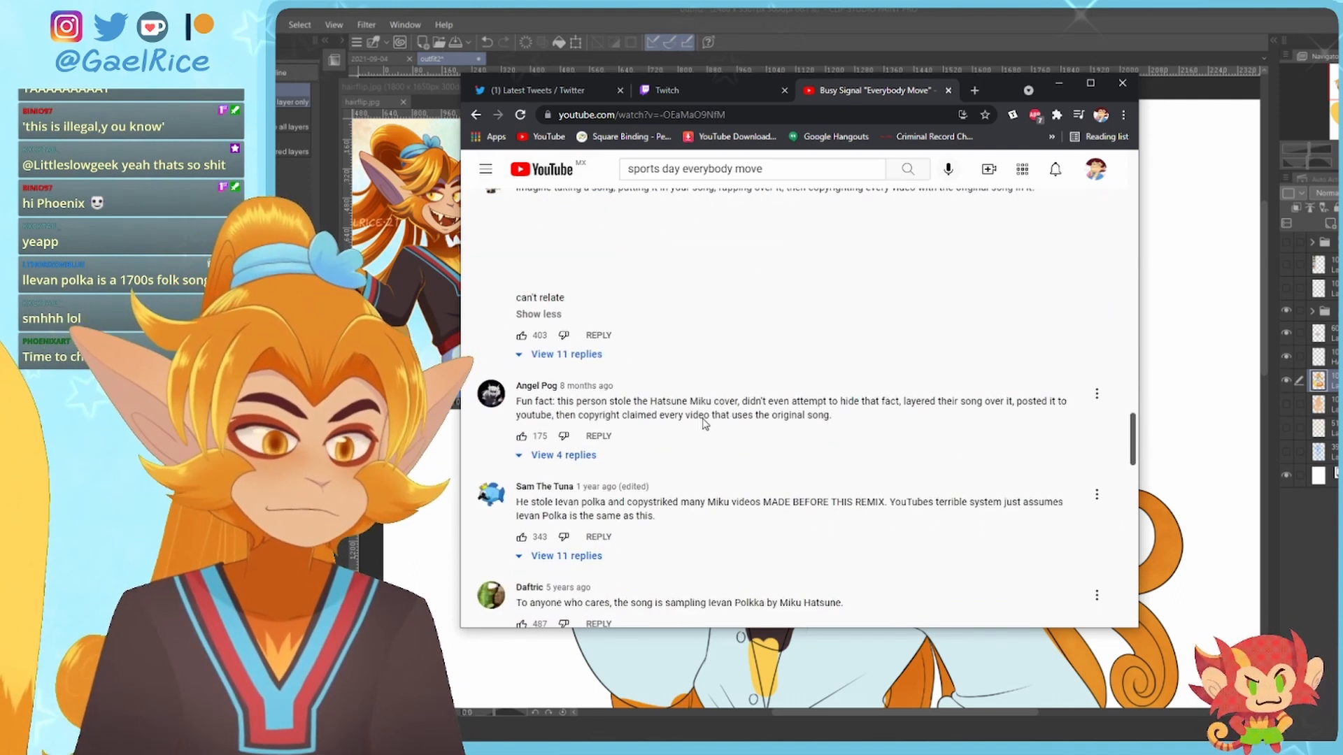
scroll(down, 3)
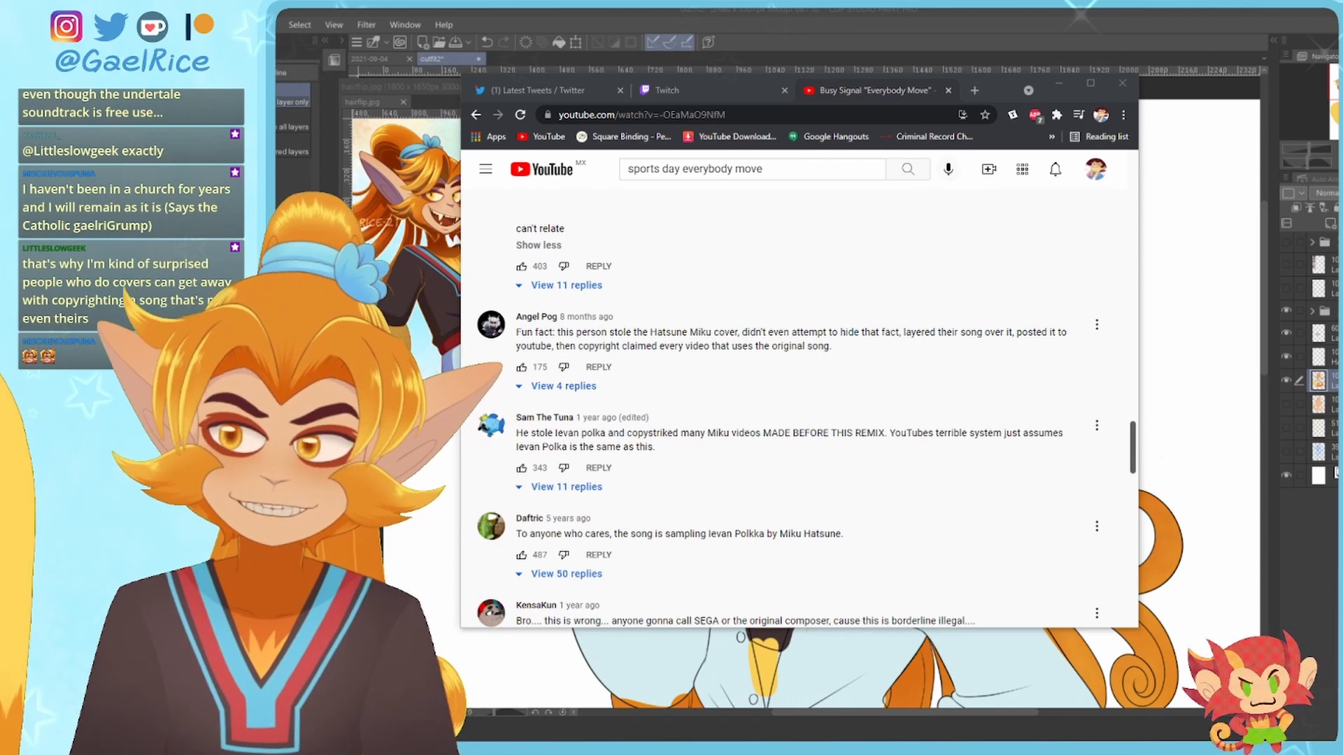
scroll(down, 3)
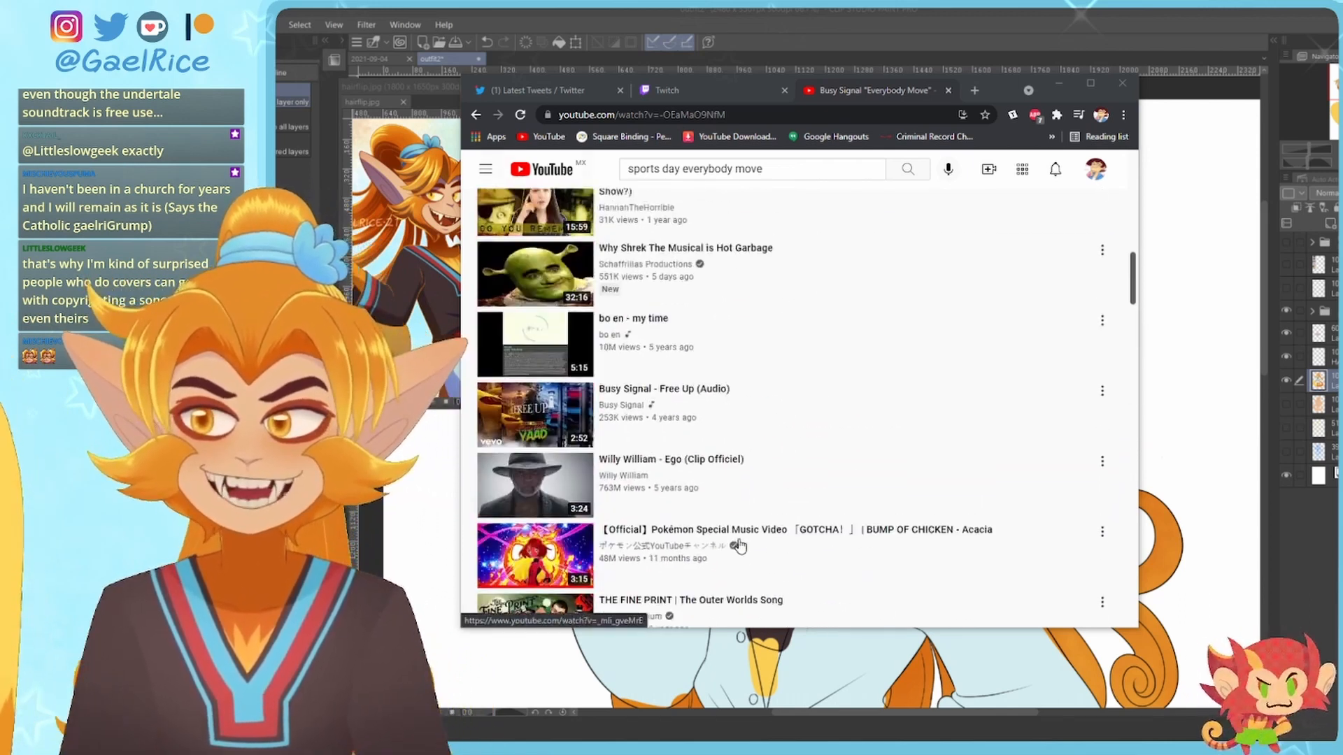